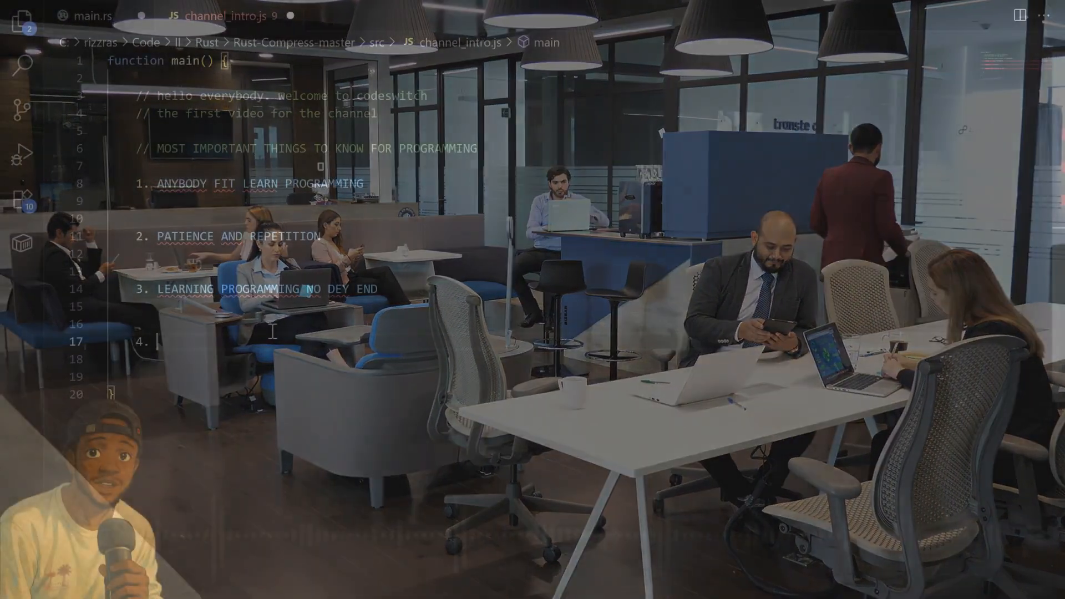
type("PROGRA")
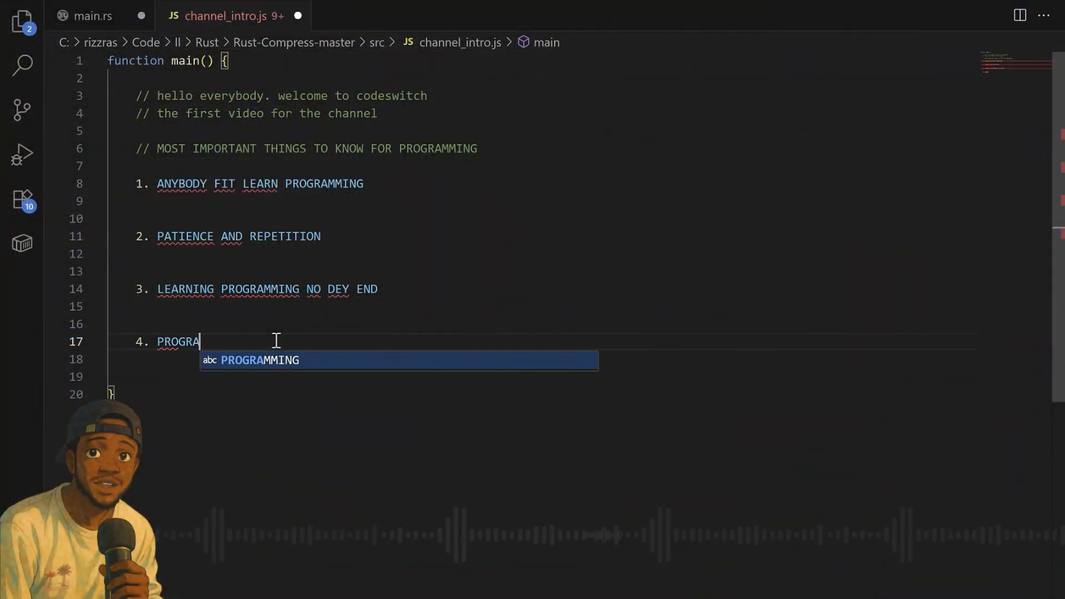
type("MMING NA S")
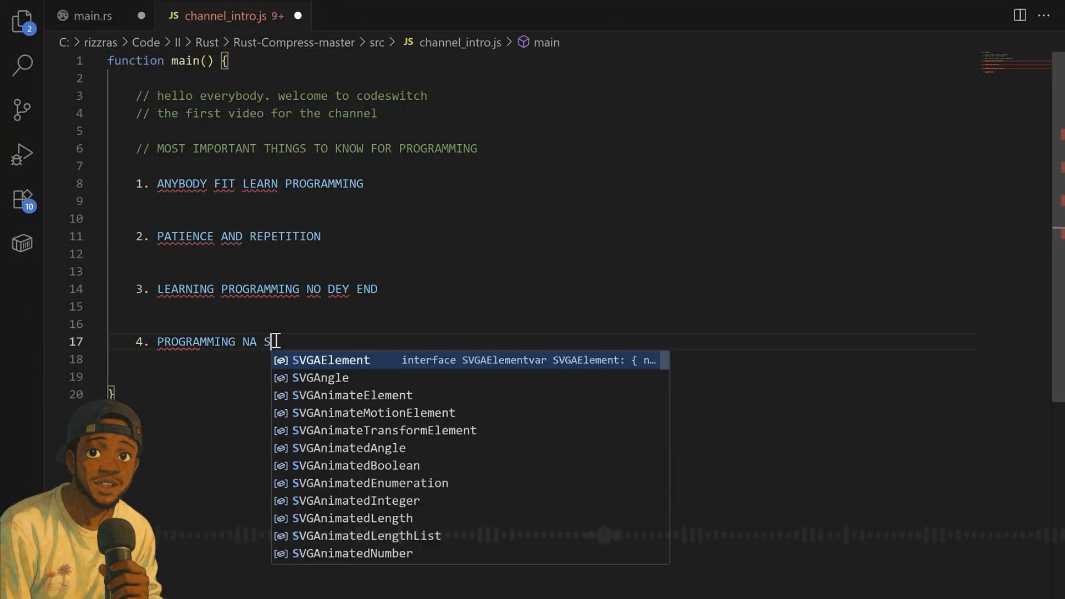
type("TEP BY STEP")
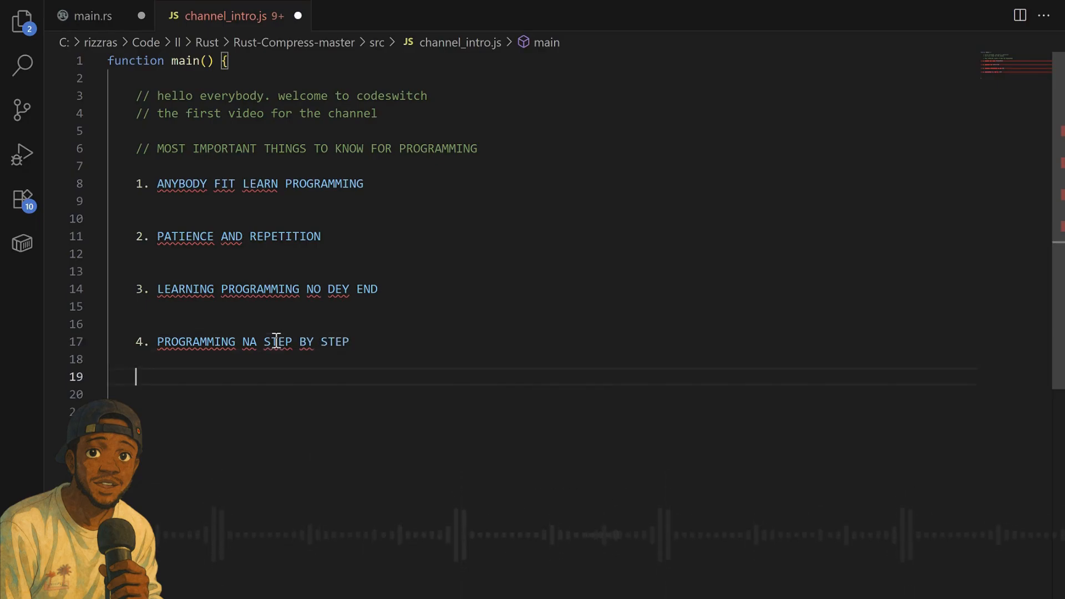
type("5. P")
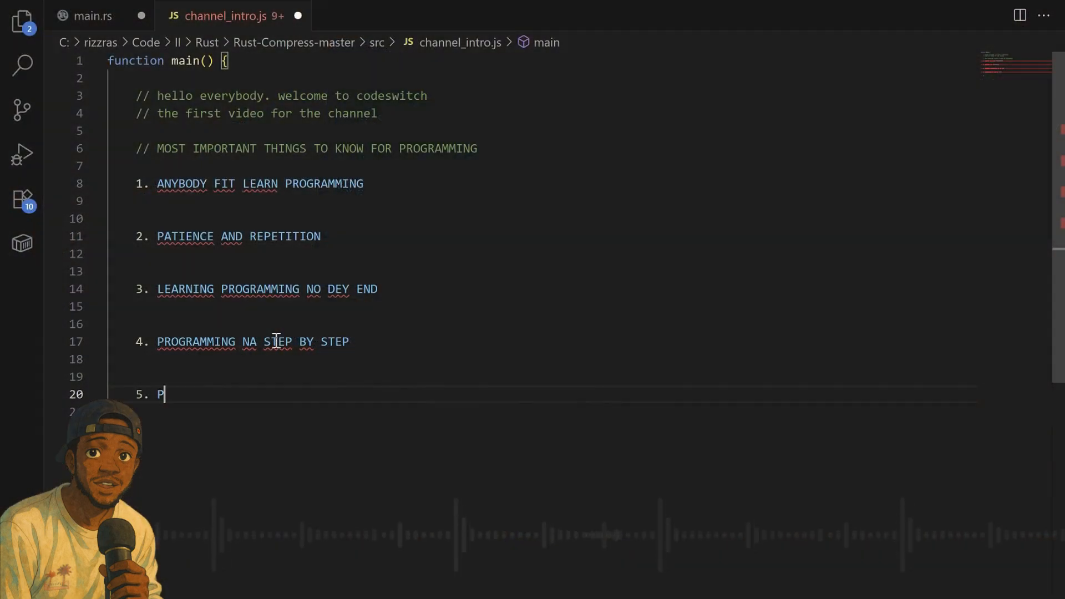
type("ROGRAMMI")
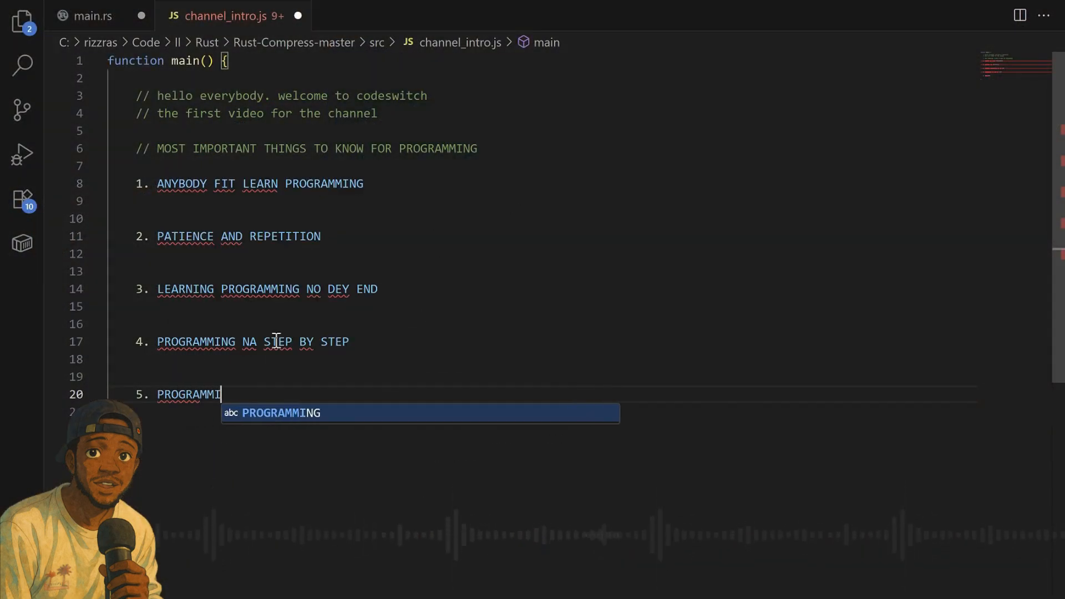
type("NG DEY EASIER")
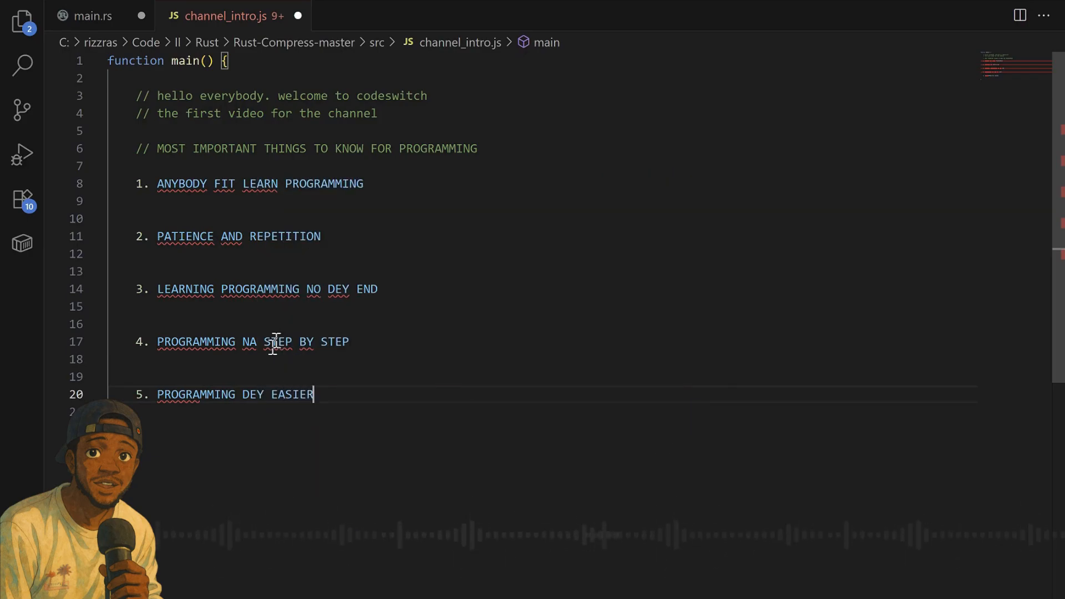